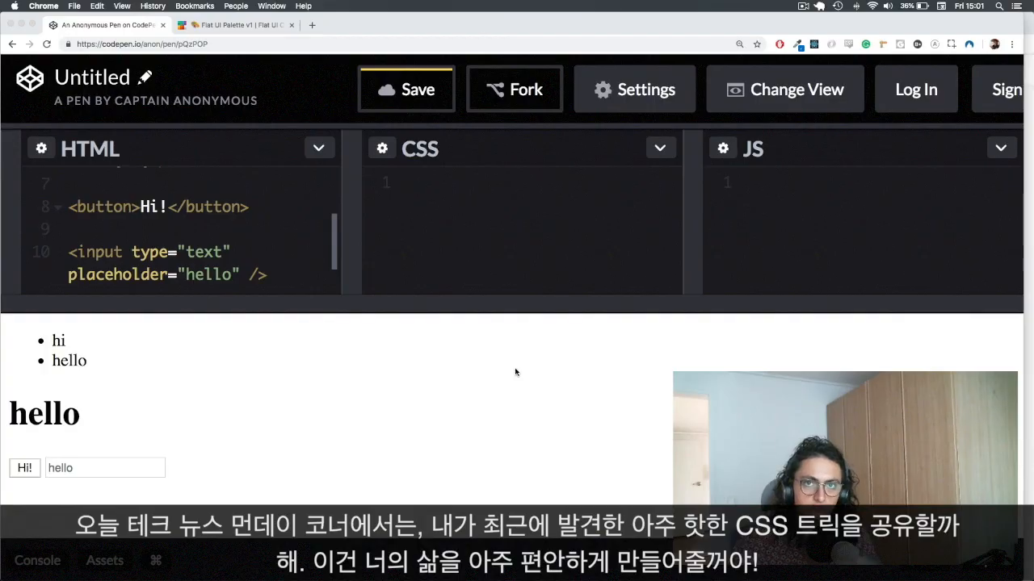
{"action": "mouse_move", "coordinate": [486, 371]}
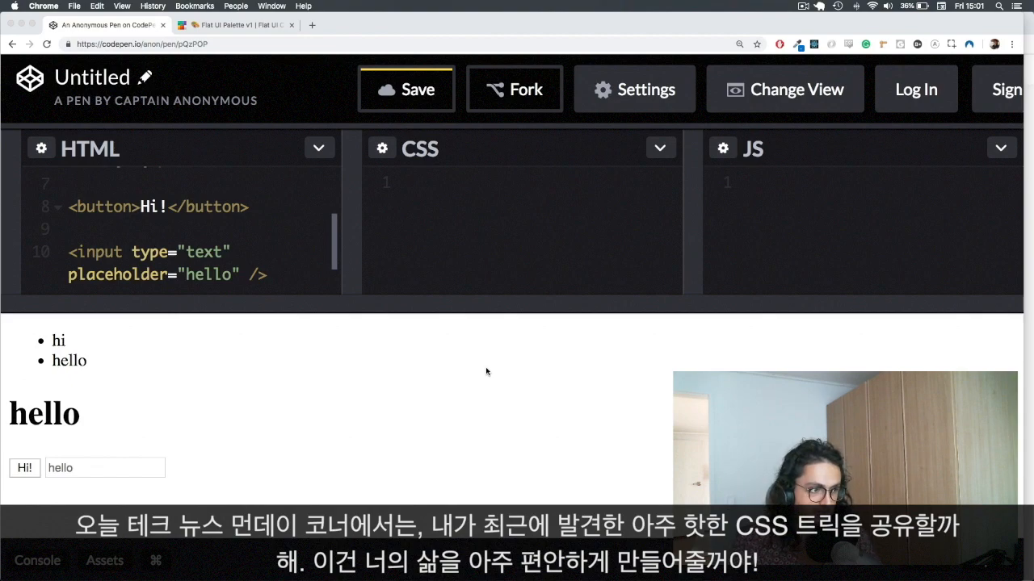
{"action": "mouse_move", "coordinate": [257, 365]}
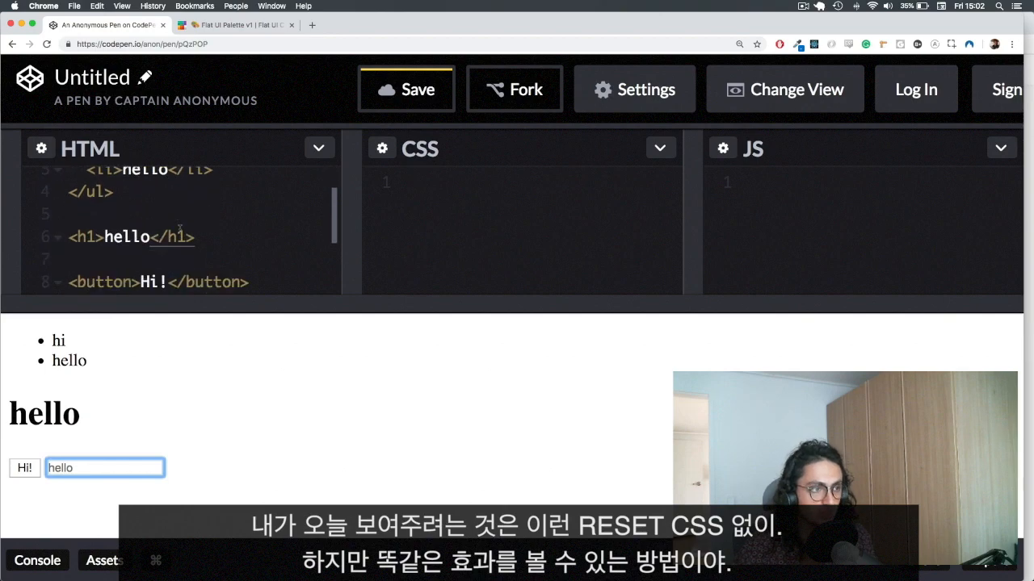
Step: Start a button rule with background-color #16a085, the Green Sea code copied from Flat UI Colors
{"action": "scroll", "scroll_direction": "up", "scroll_amount": 3}
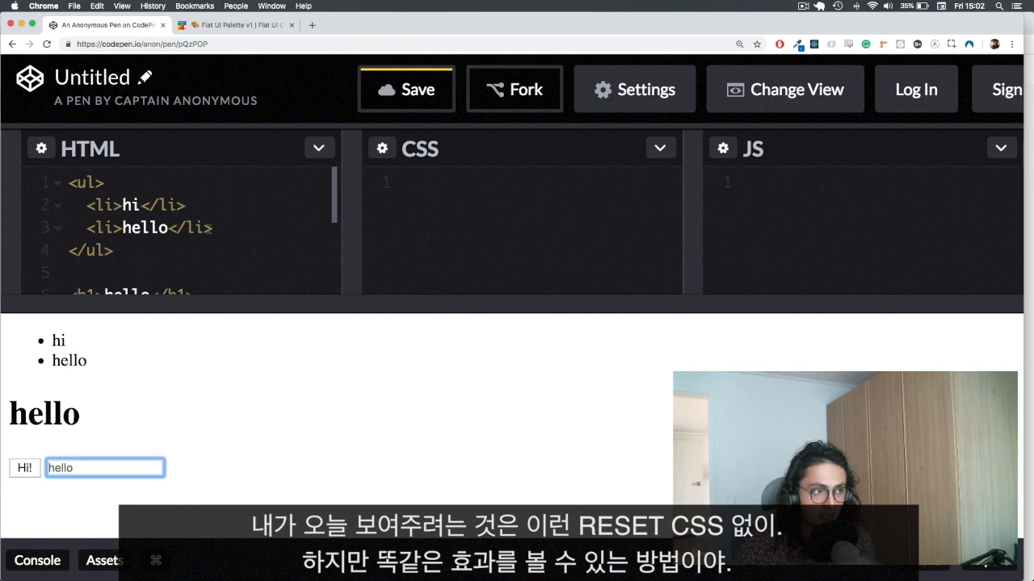
{"action": "scroll", "scroll_direction": "down", "scroll_amount": 3}
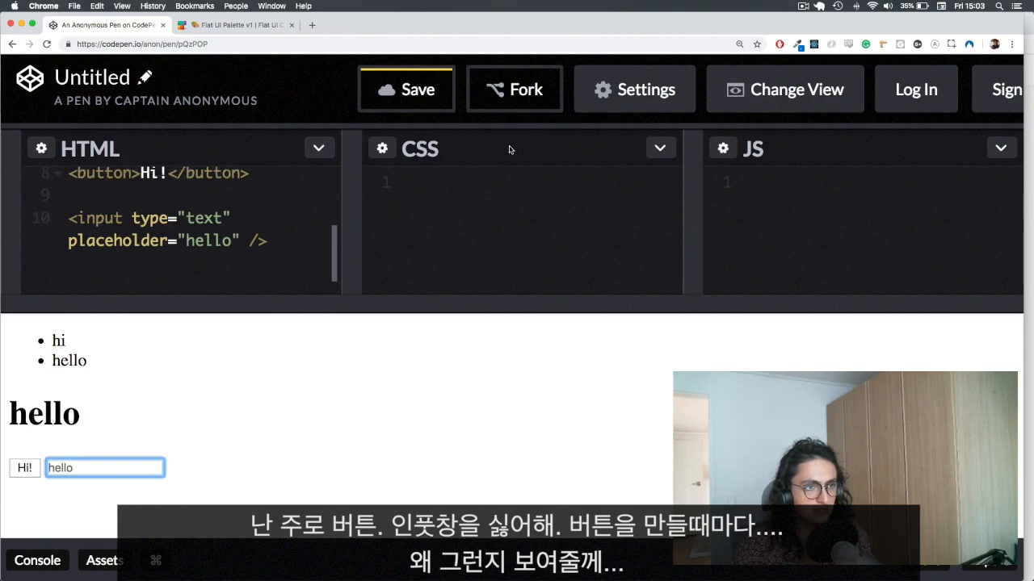
{"action": "type", "text": "button"}
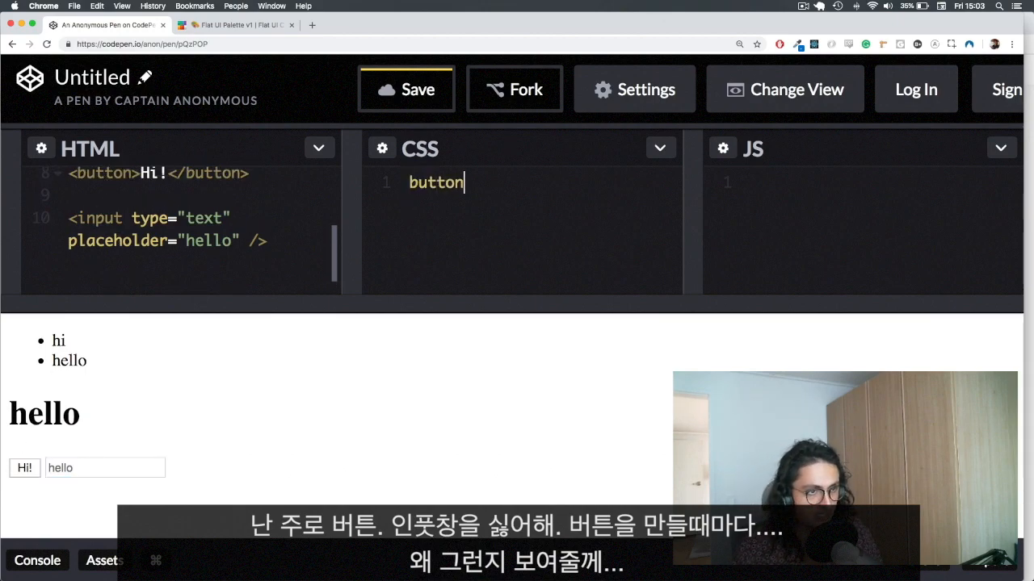
{"action": "type", "text": "{"}
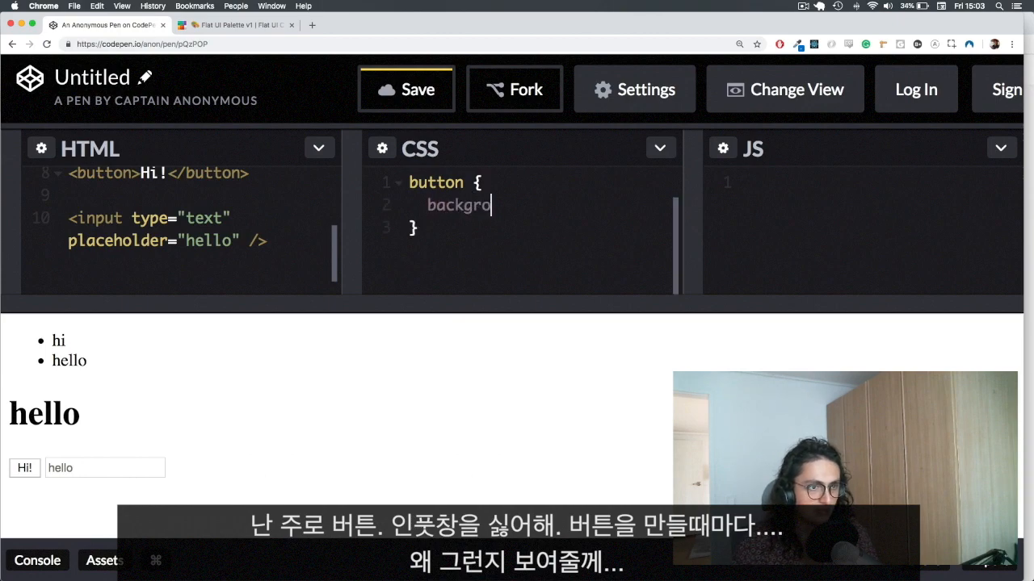
{"action": "type", "text": "und-color:"}
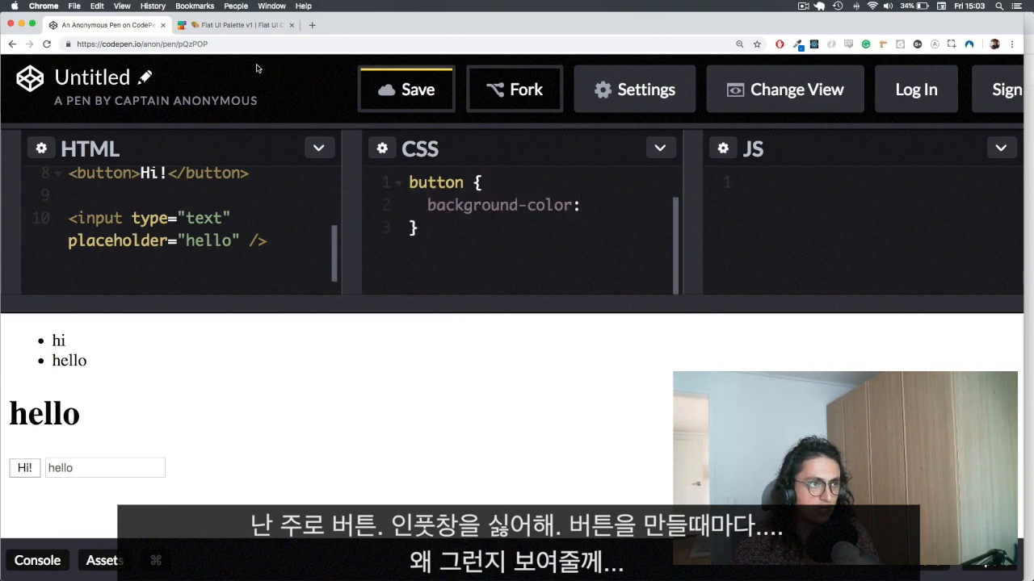
{"action": "left_click", "coordinate": [236, 25]}
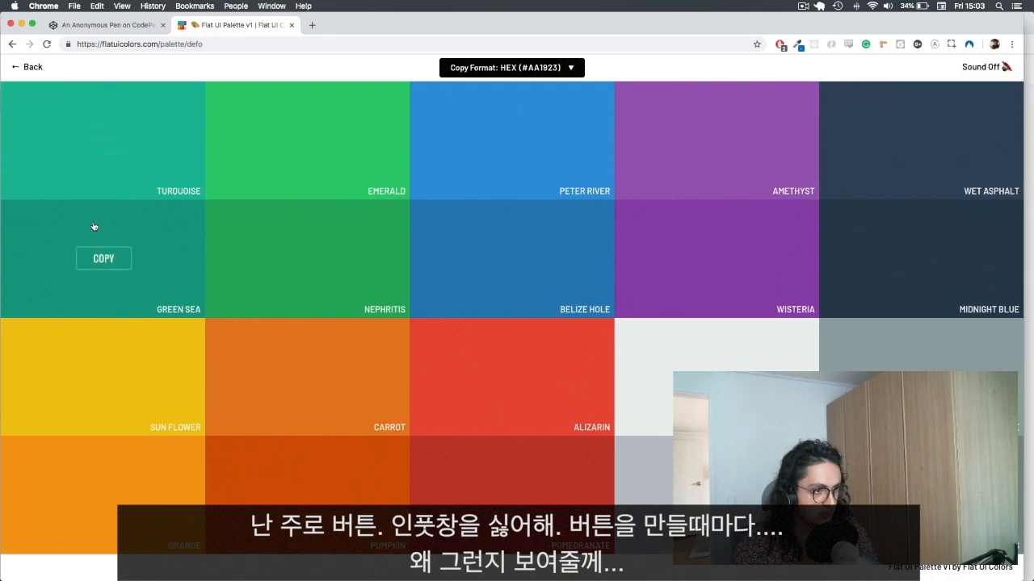
{"action": "left_click", "coordinate": [105, 26]}
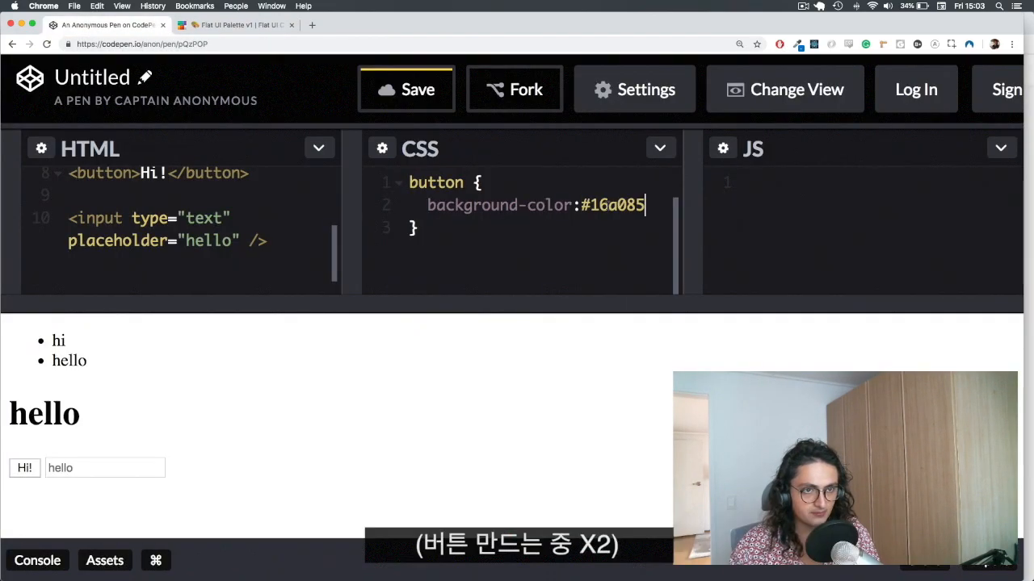
{"action": "type", "text": ";"}
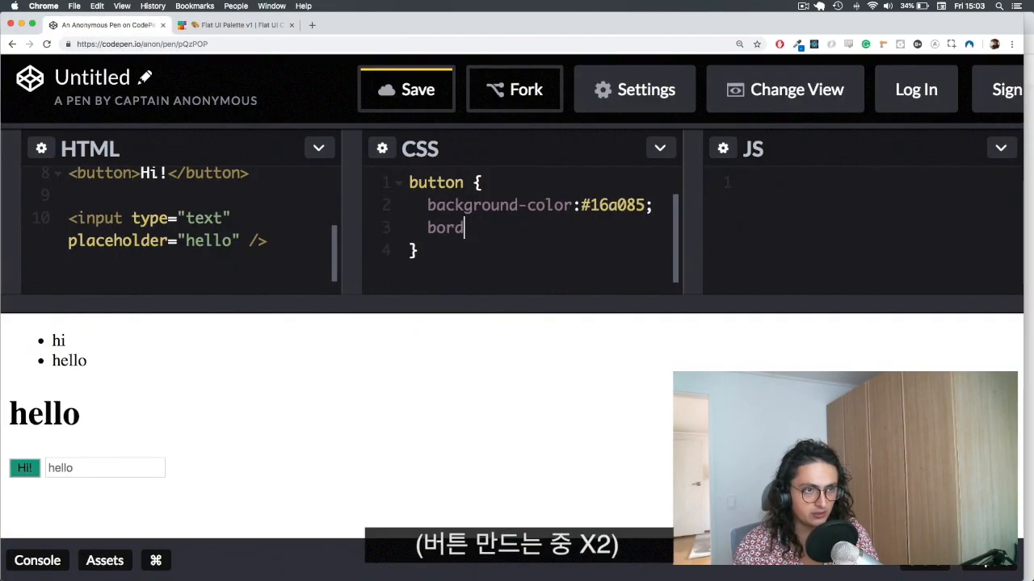
Step: Give the button border-radius 10px, padding, min-width 70px, white text and font-weight 500/600
{"action": "type", "text": "er-radius:10p"}
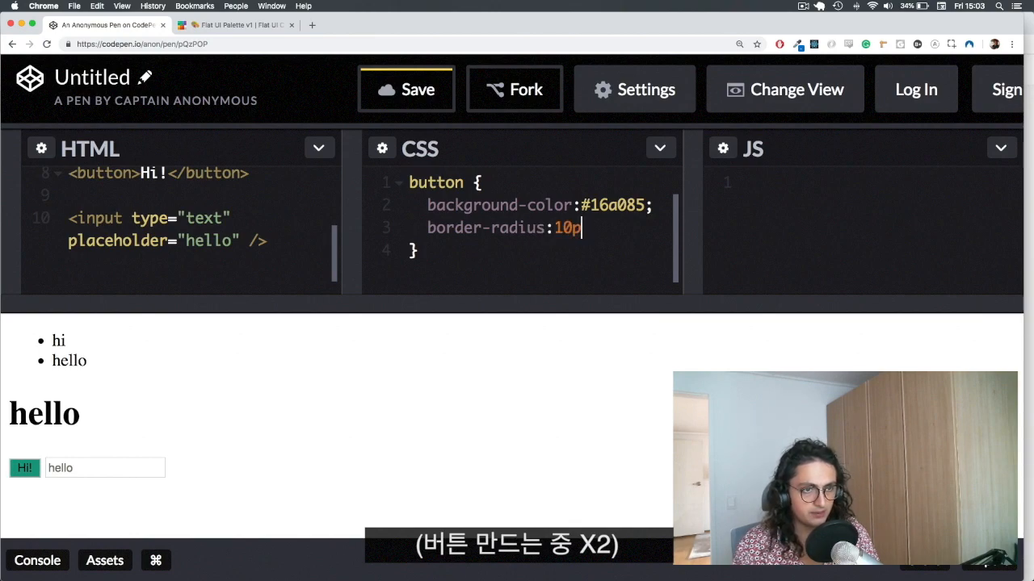
{"action": "type", "text": "x;"}
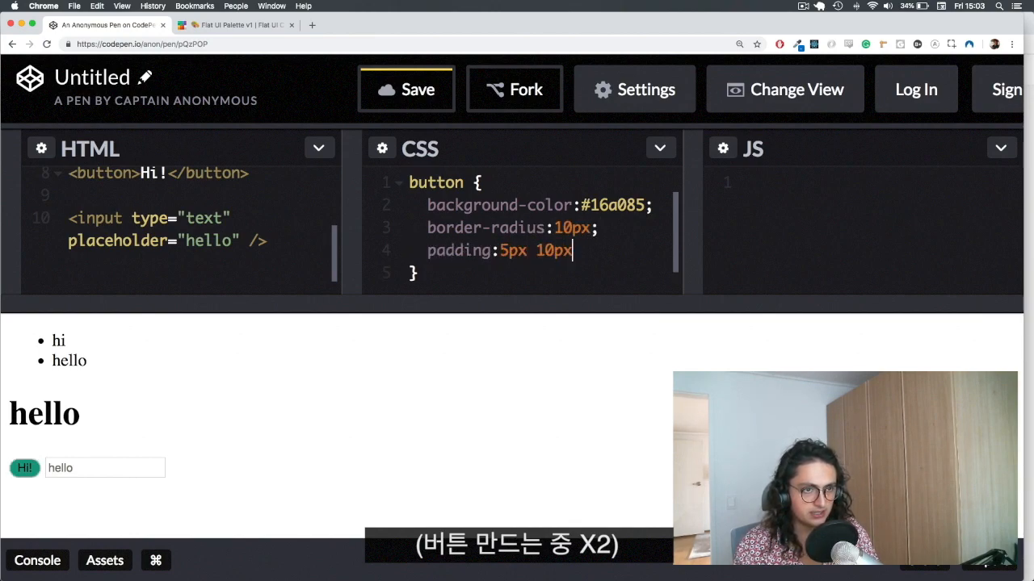
{"action": "type", "text": "m9"}
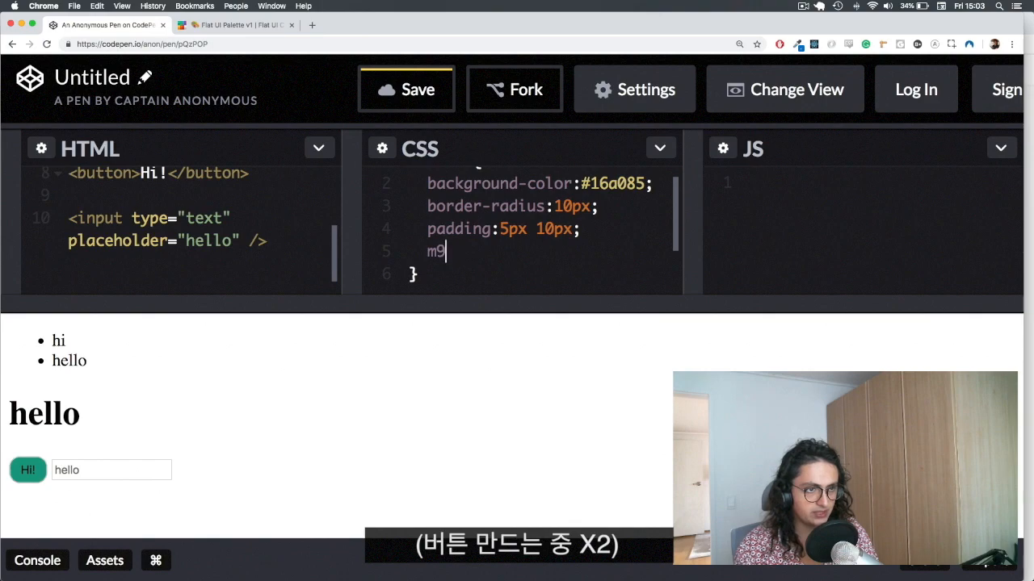
{"action": "type", "text": "in-width:70ppx;"}
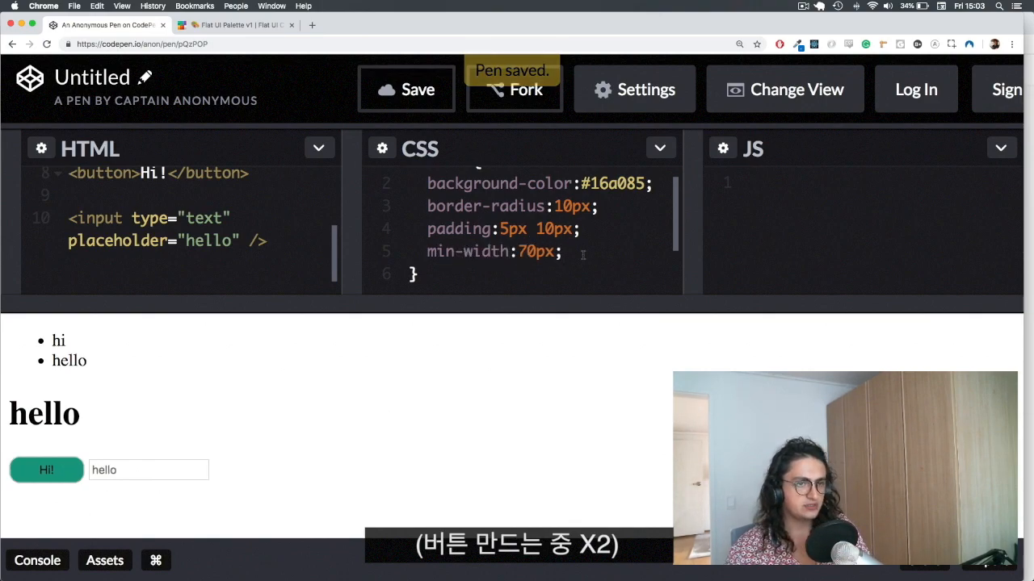
{"action": "type", "text": "color:white;"}
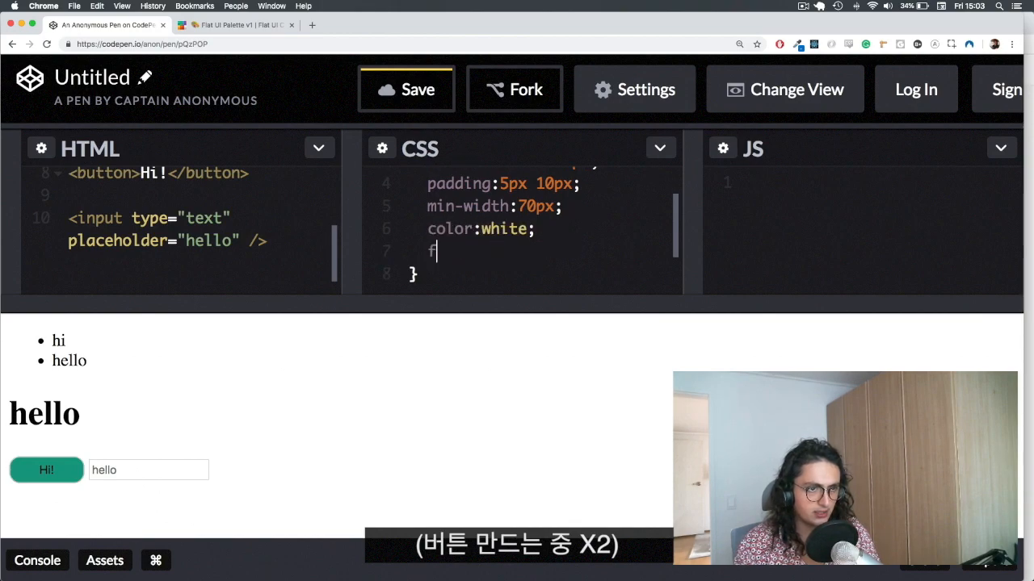
{"action": "type", "text": "ont-weight:5"}
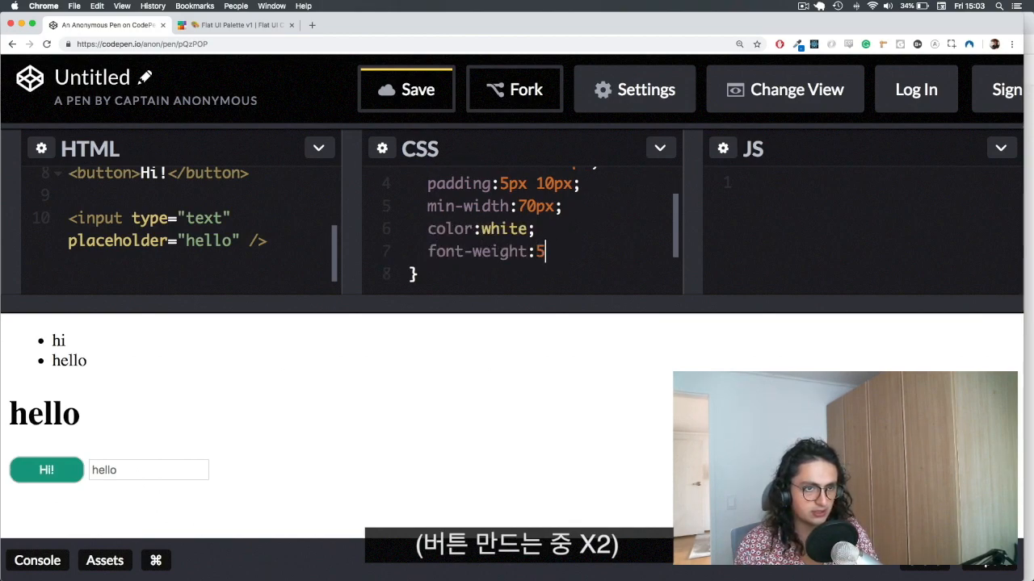
{"action": "type", "text": "00;"}
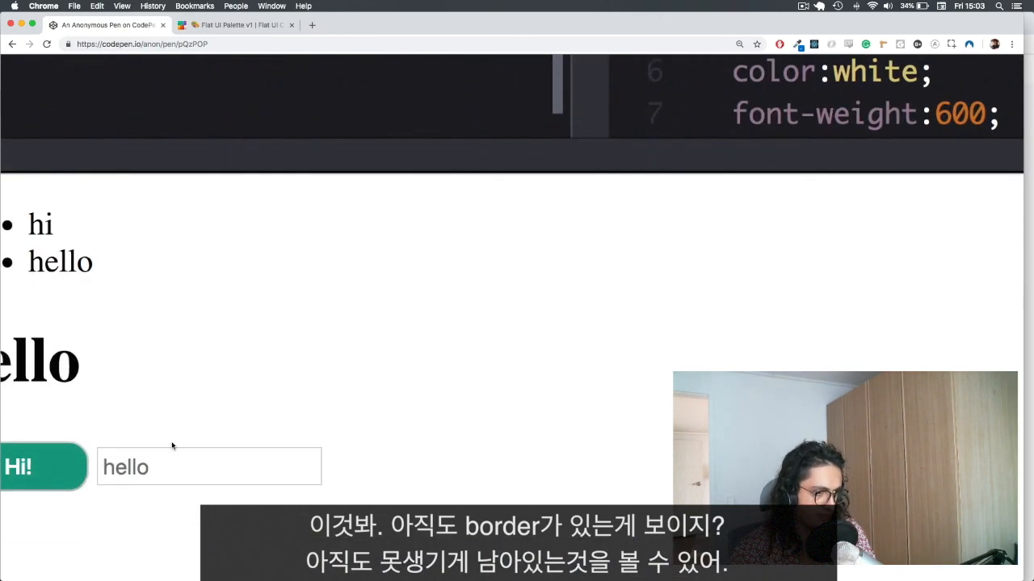
Step: Add border:none to the button rule so its default border disappears
{"action": "scroll", "scroll_direction": "down", "scroll_amount": 3}
{"action": "type", "text": "botf"}
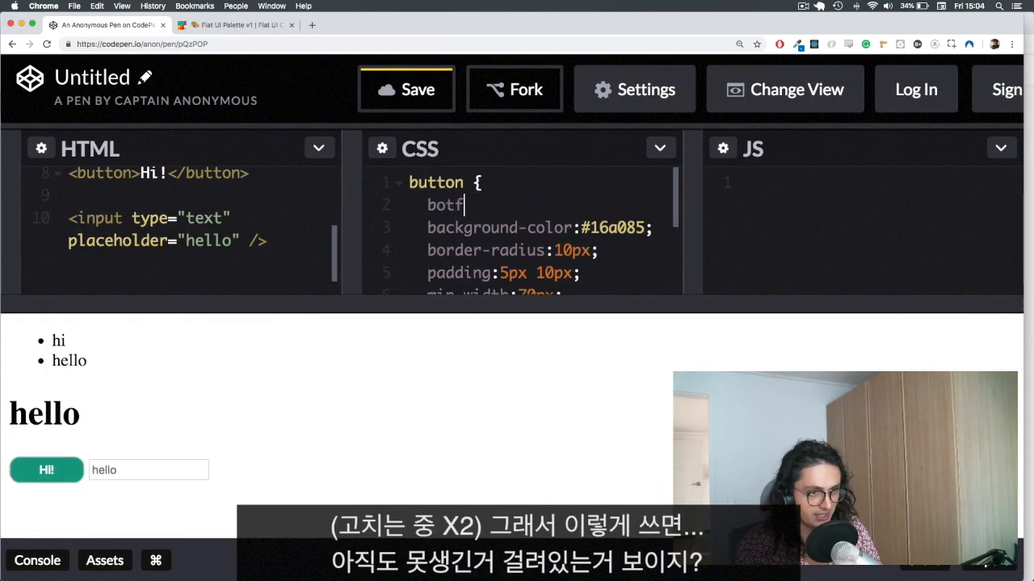
{"action": "type", "text": "border:"}
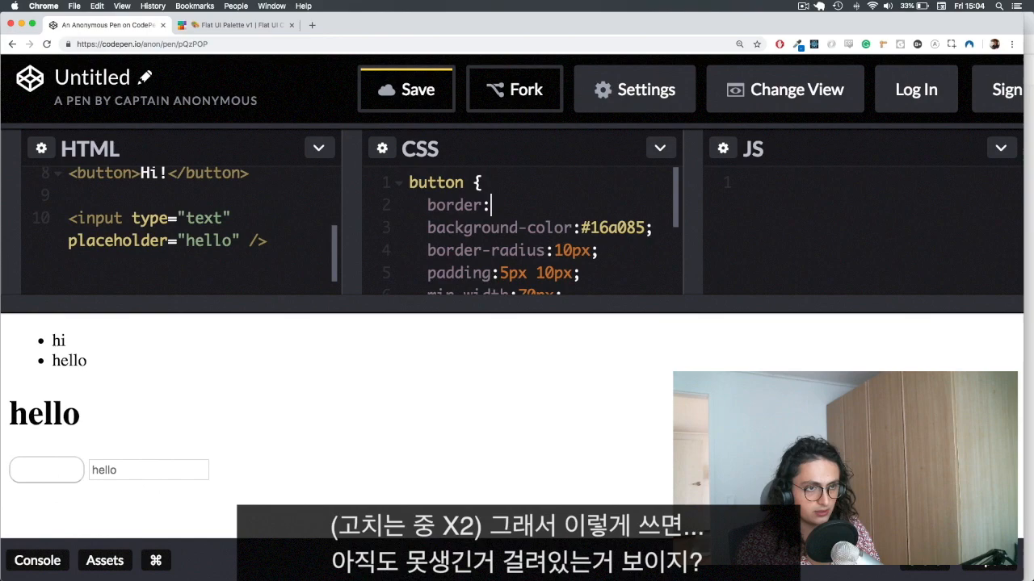
{"action": "type", "text": "none"}
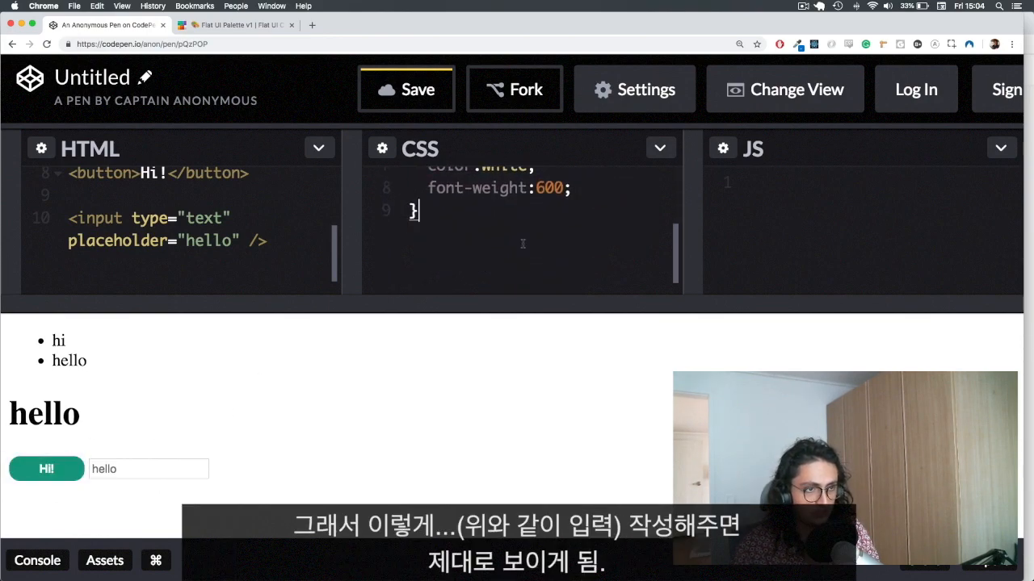
Step: Add a button:focus, button:active, input:focus rule with outline:none and test by focusing the hello input
{"action": "type", "text": "button:f"}
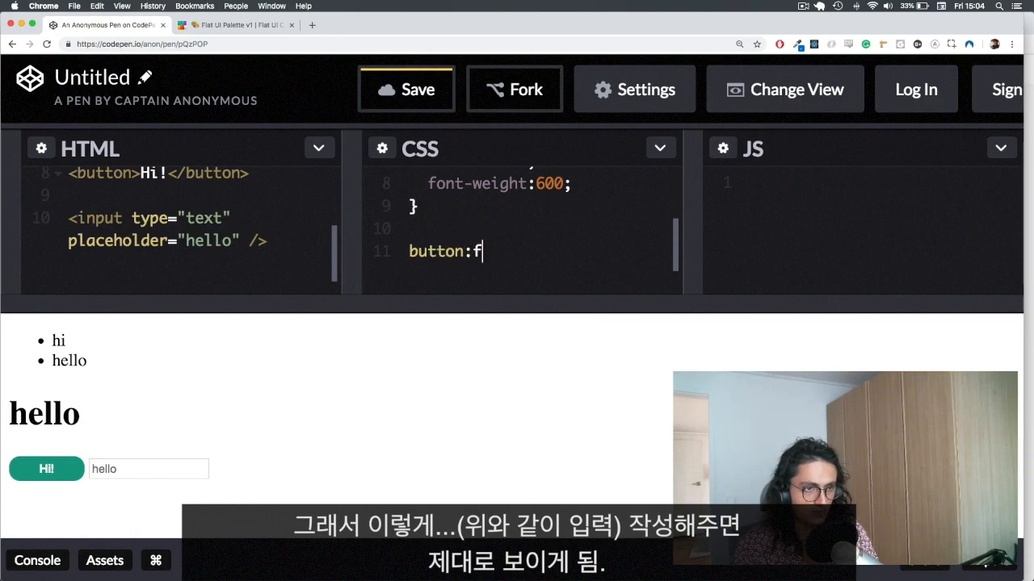
{"action": "type", "text": "ocus{"}
{"action": "type", "text": "button:ac{"}
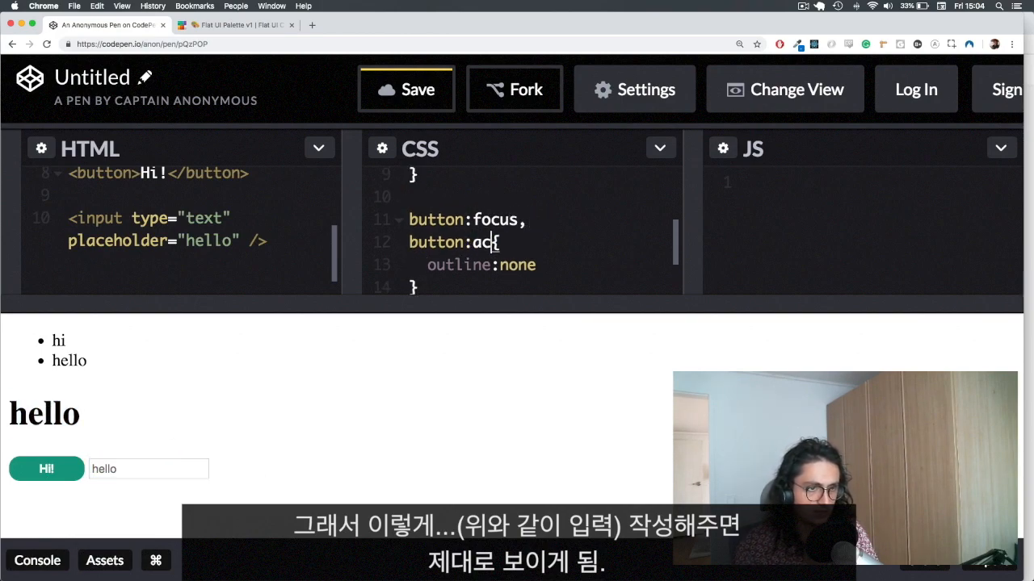
{"action": "scroll", "scroll_direction": "up", "scroll_amount": 3}
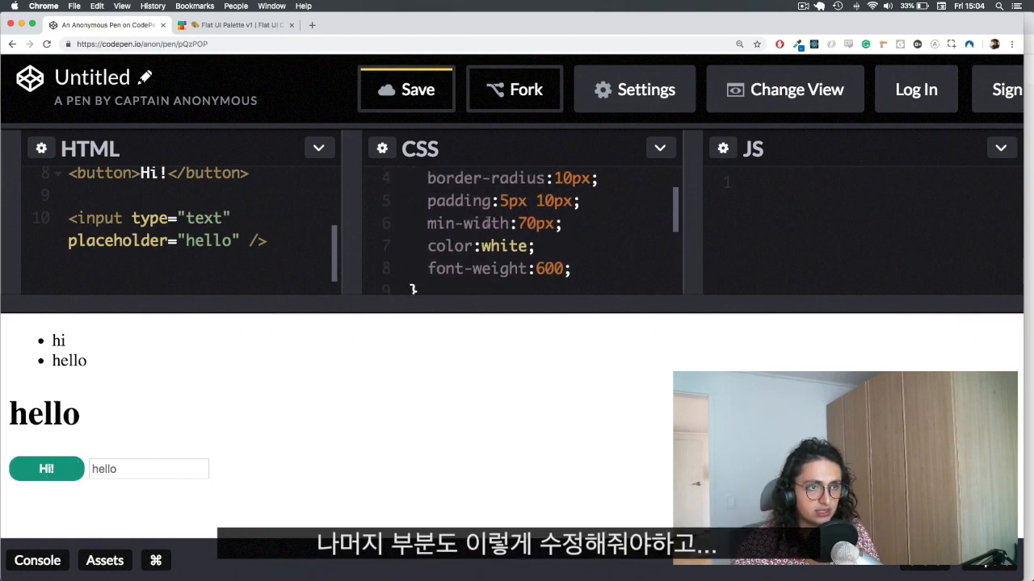
{"action": "scroll", "scroll_direction": "down", "scroll_amount": 3}
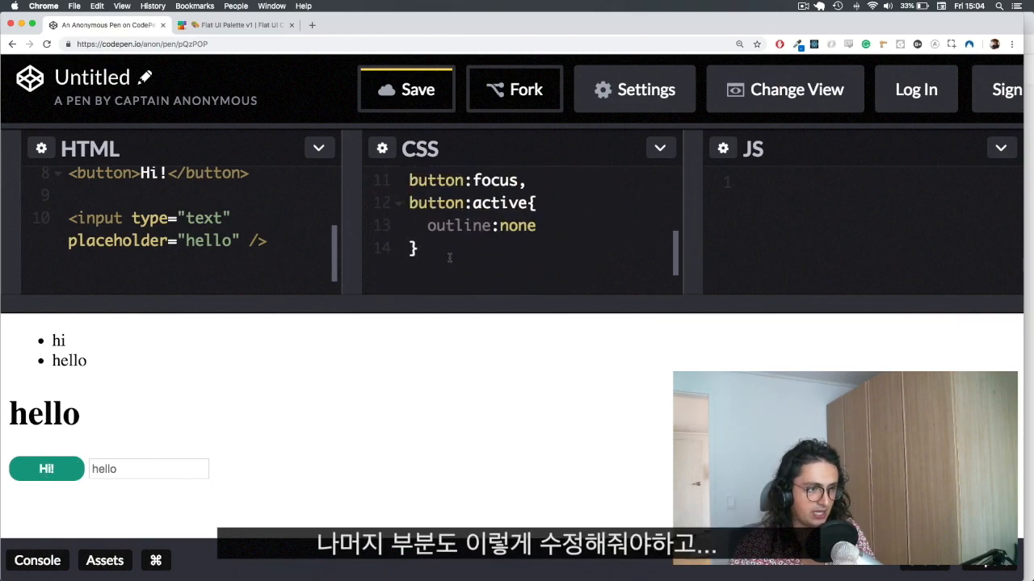
{"action": "type", "text": "in{"}
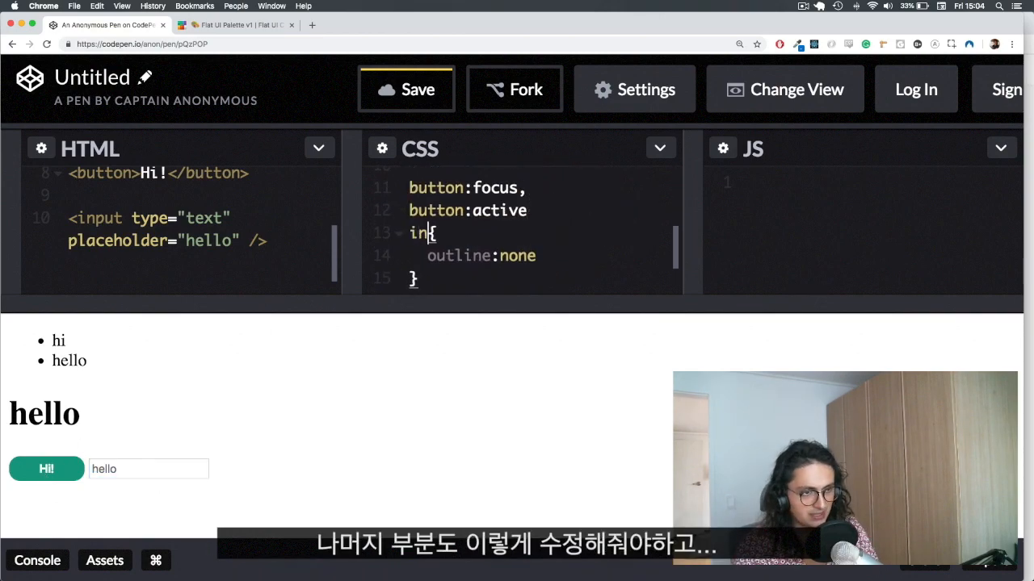
{"action": "type", "text": "put:focus"}
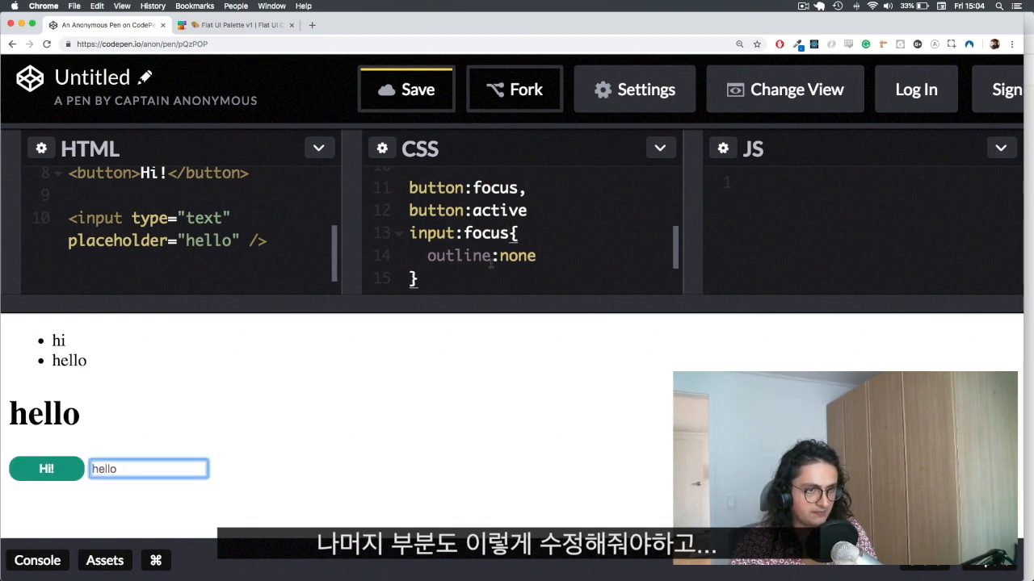
{"action": "left_click", "coordinate": [405, 89]}
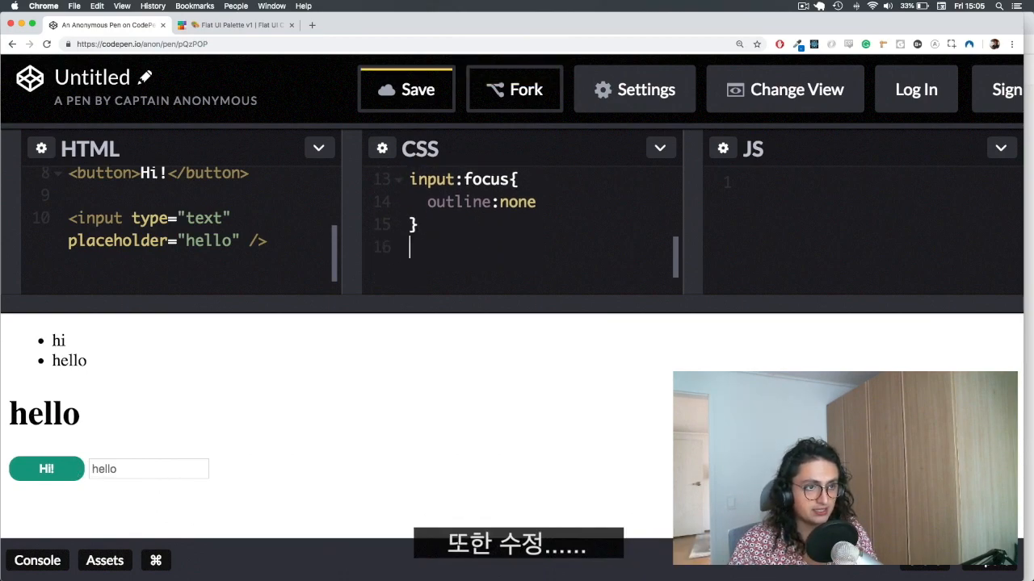
Step: Add an input rule with border-radius 5px, padding and a 1px solid rgba(0,0,0,…) translucent border
{"action": "type", "text": "input {"}
{"action": "type", "text": "border-r"}
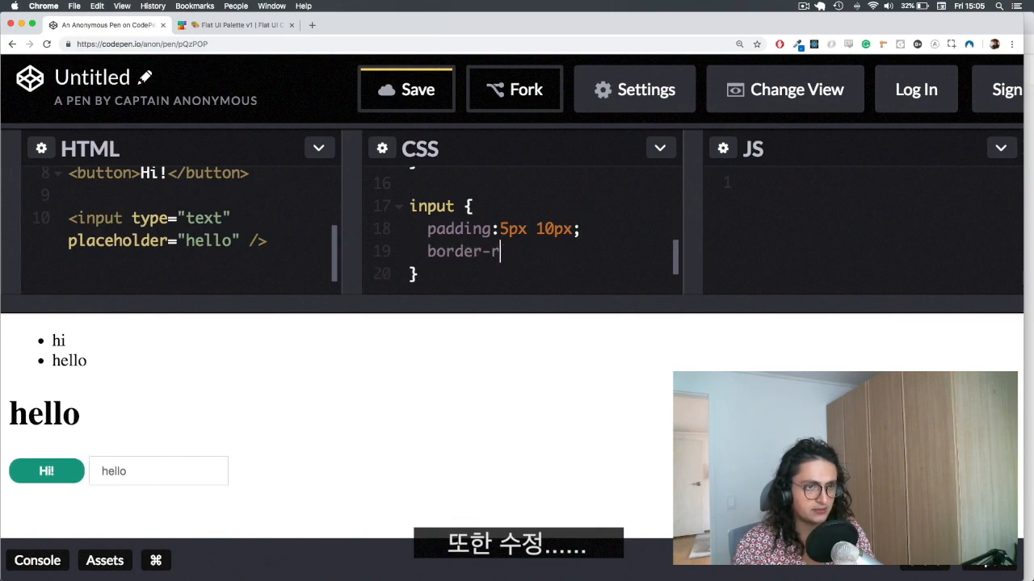
{"action": "type", "text": "adius:5px;"}
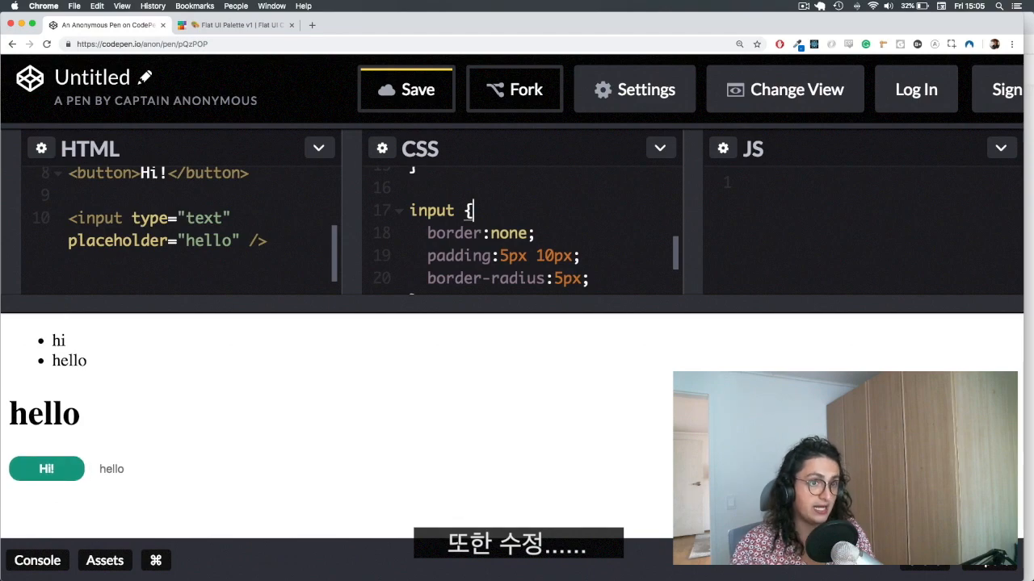
{"action": "type", "text": "border:"}
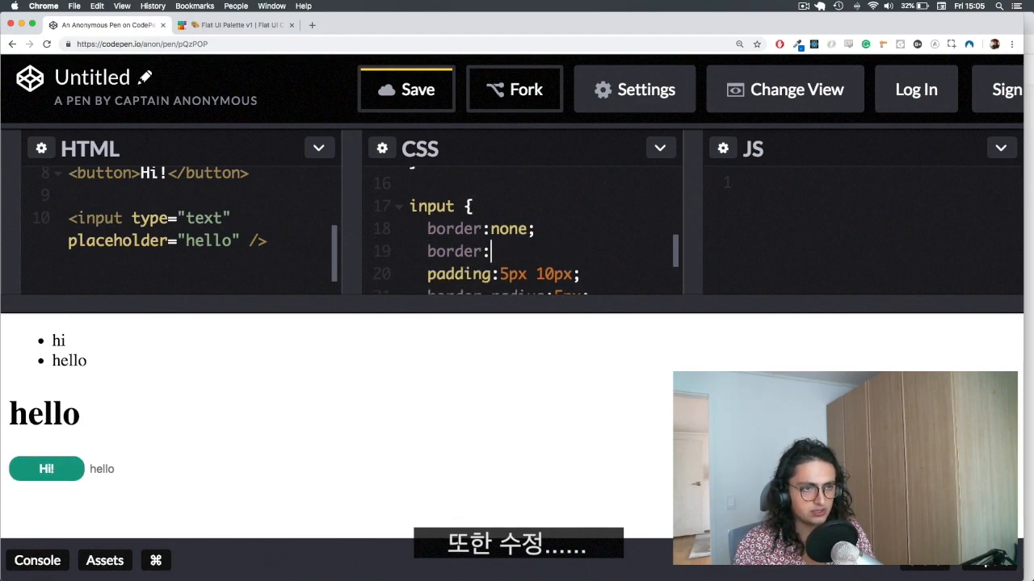
{"action": "type", "text": "1px solid rgba(0,"}
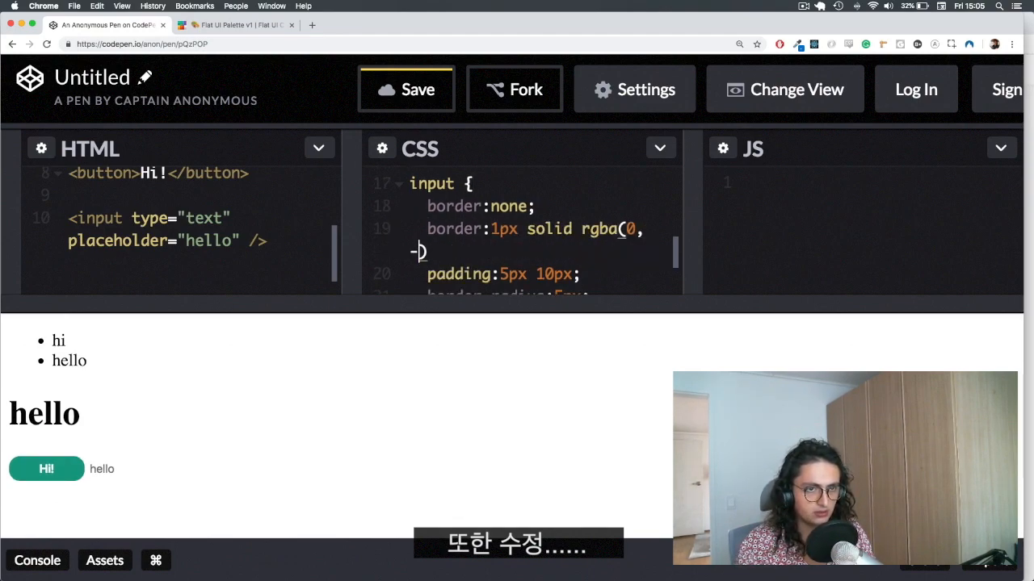
{"action": "type", "text": "0, 0, 0"}
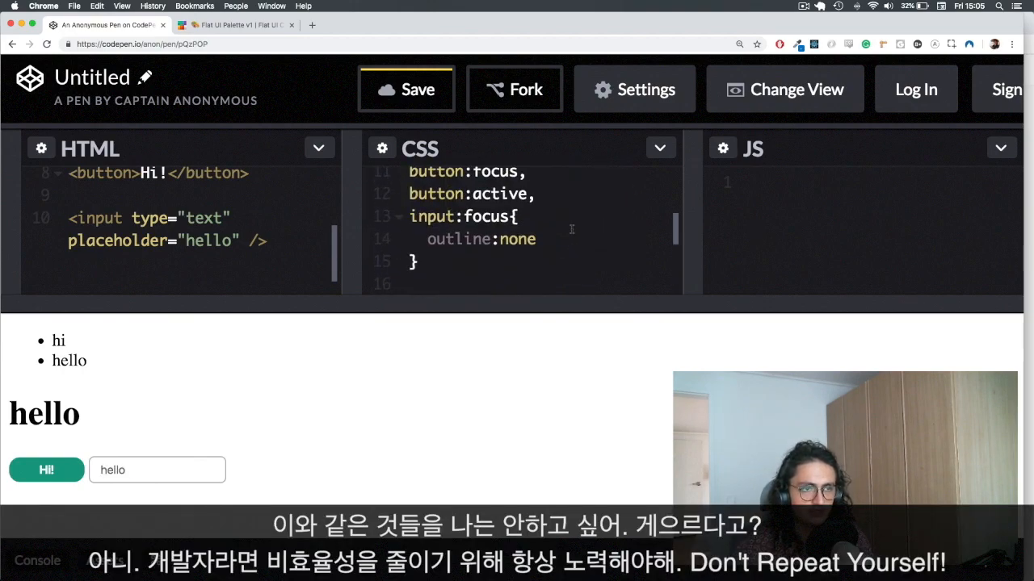
Step: Scroll the CSS panel up and drag the divider to make the code editors taller
{"action": "scroll", "scroll_direction": "up", "scroll_amount": 3}
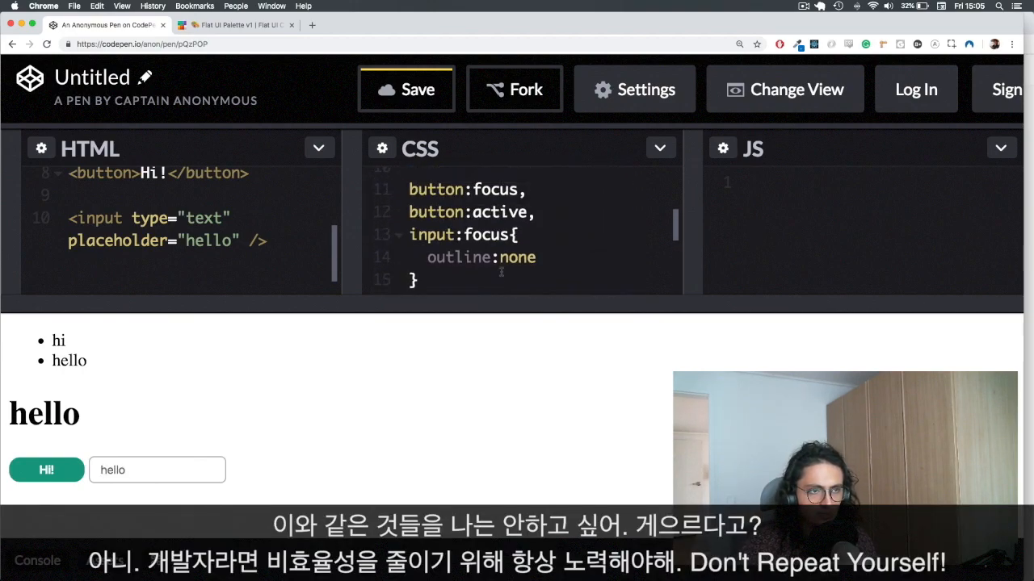
{"action": "scroll", "scroll_direction": "up", "scroll_amount": 3}
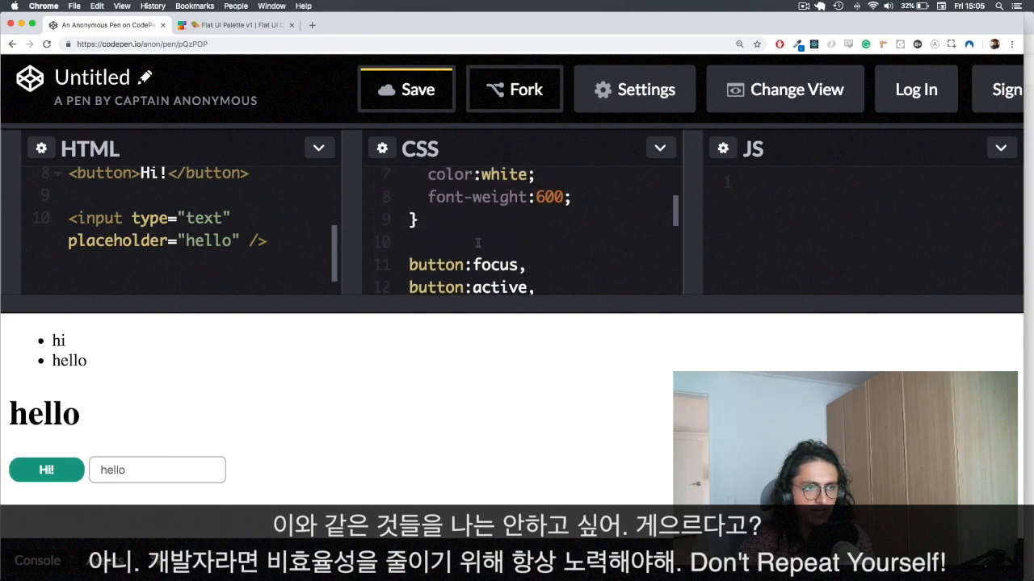
{"action": "scroll", "scroll_direction": "up", "scroll_amount": 3}
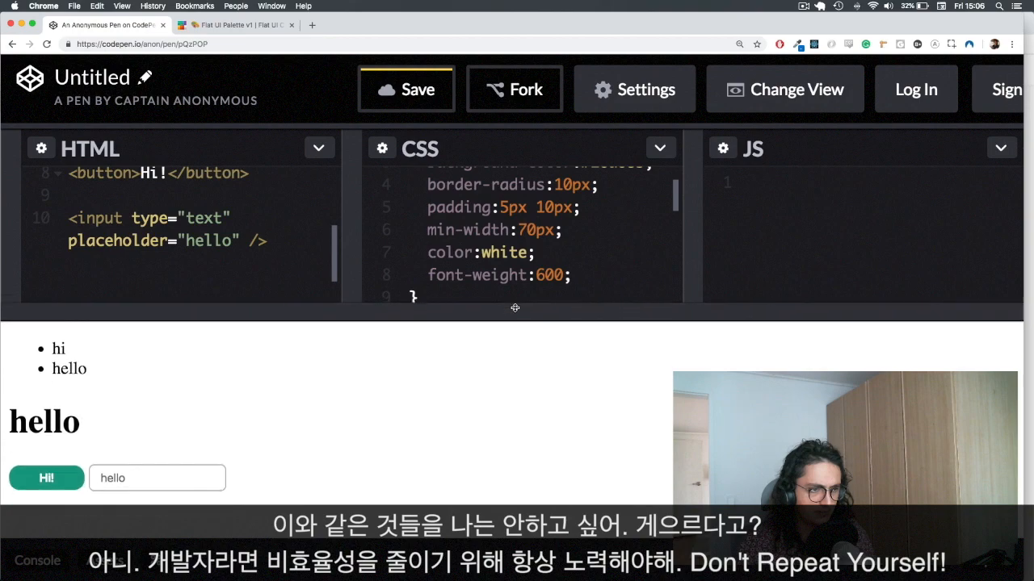
{"action": "left_click", "coordinate": [803, 7]}
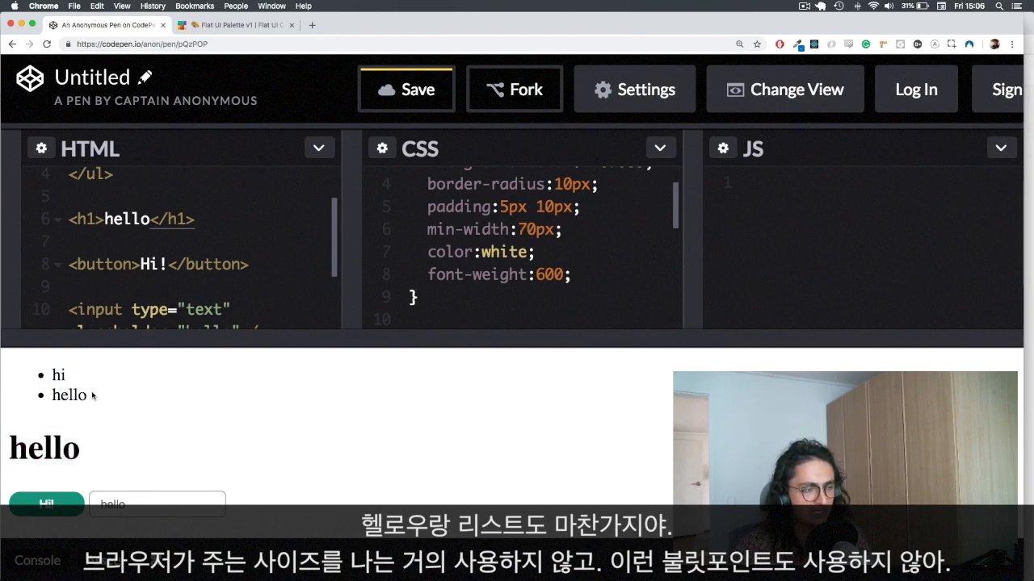
{"action": "mouse_move", "coordinate": [127, 246]}
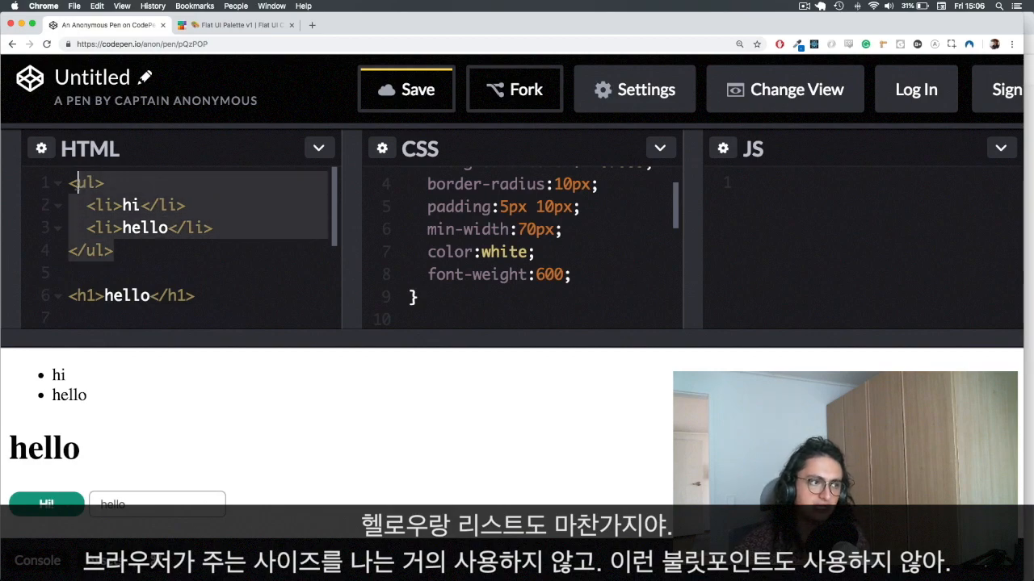
Step: Try all:unset rules on ul, h1 and input to compare the preview, then clear the CSS
{"action": "scroll", "scroll_direction": "up", "scroll_amount": 3}
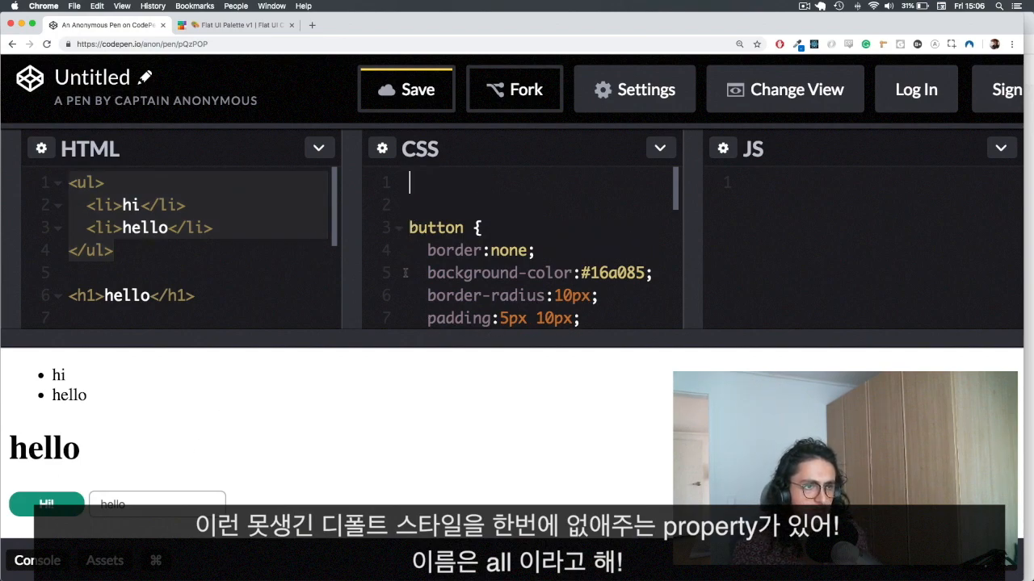
{"action": "scroll", "scroll_direction": "down", "scroll_amount": 3}
{"action": "type", "text": "ul {"}
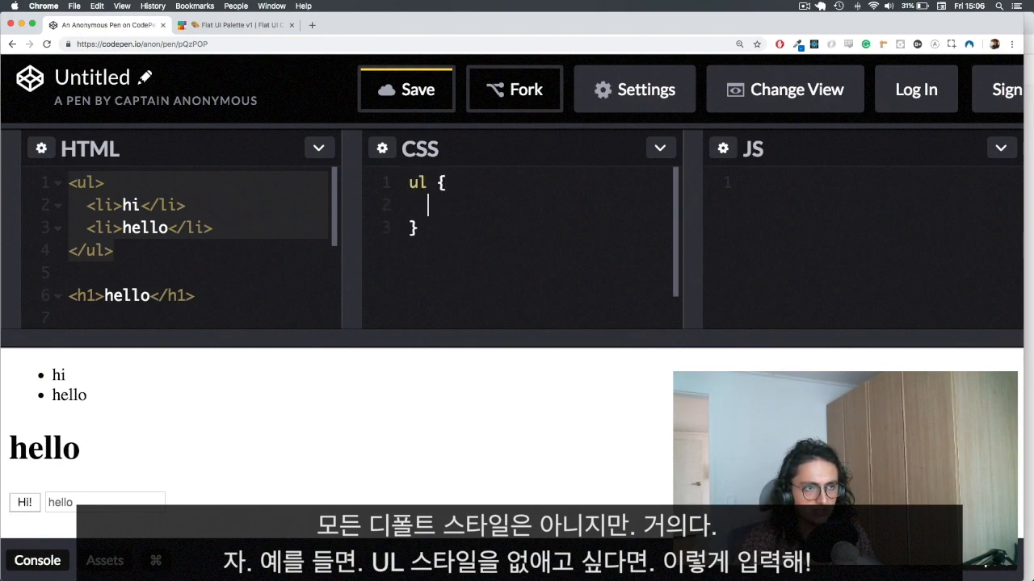
{"action": "type", "text": "all:un"}
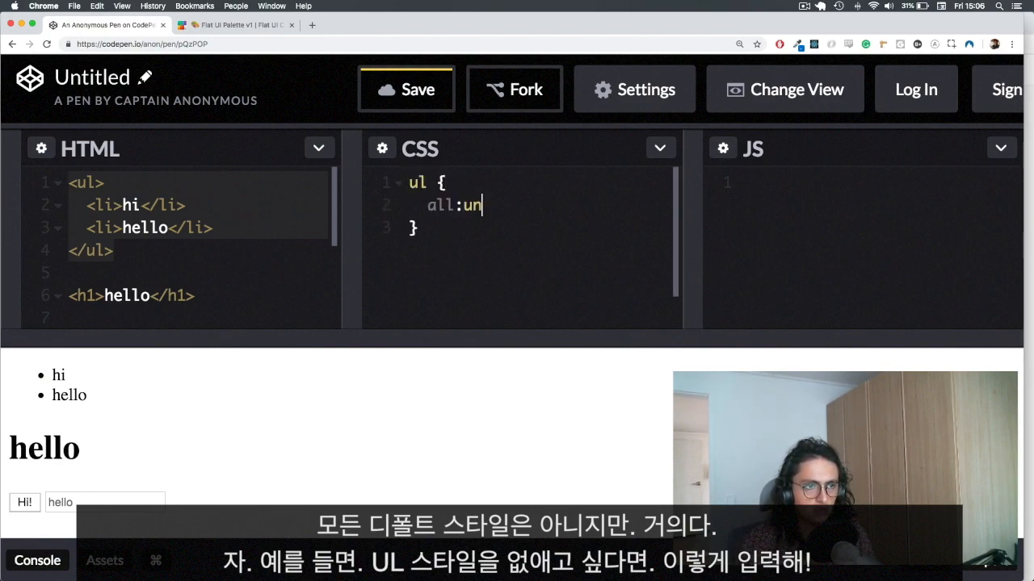
{"action": "type", "text": "set;"}
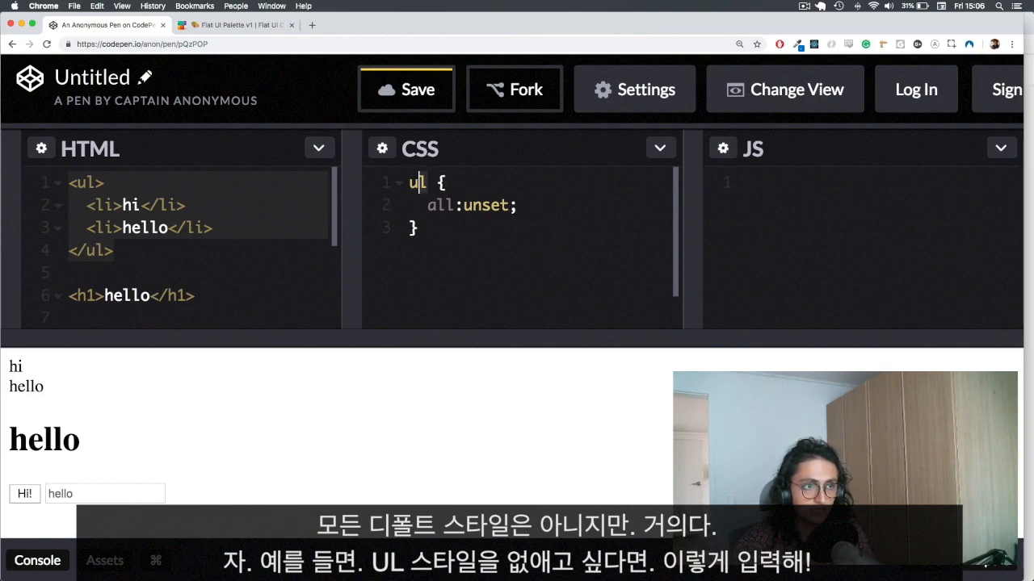
{"action": "type", "text": "h1"}
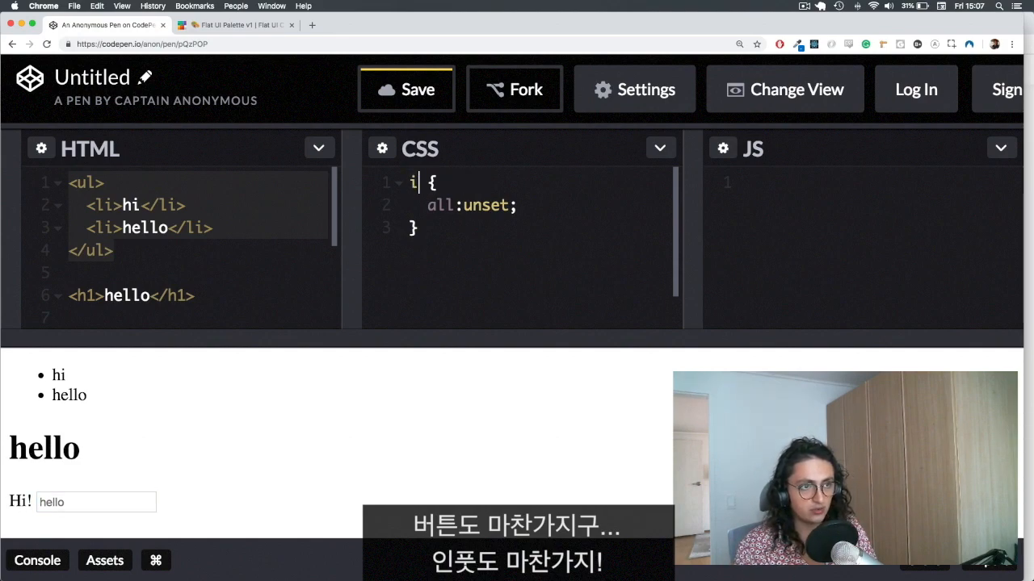
{"action": "type", "text": "nput"}
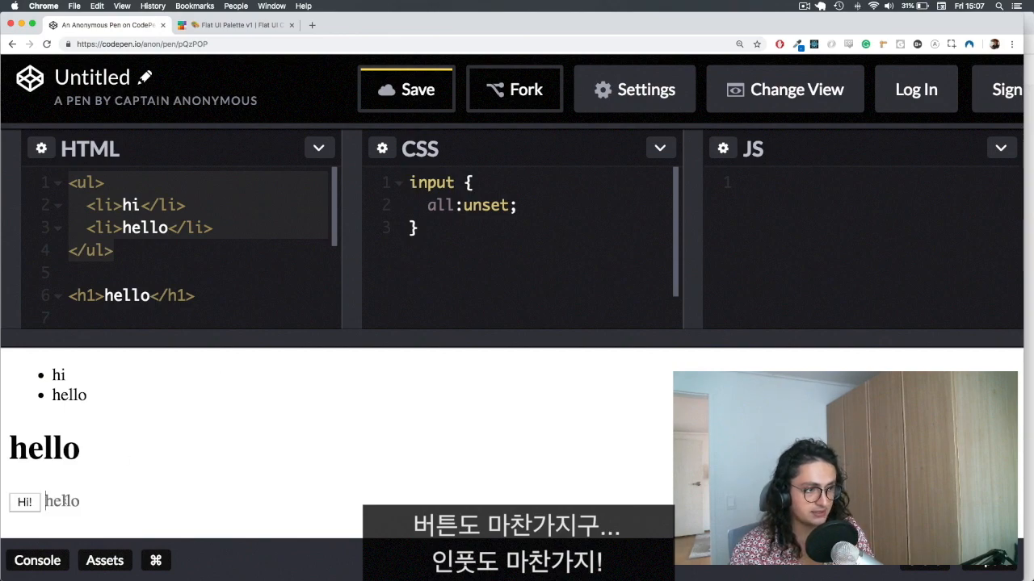
{"action": "type", "text": "sdsdsds"}
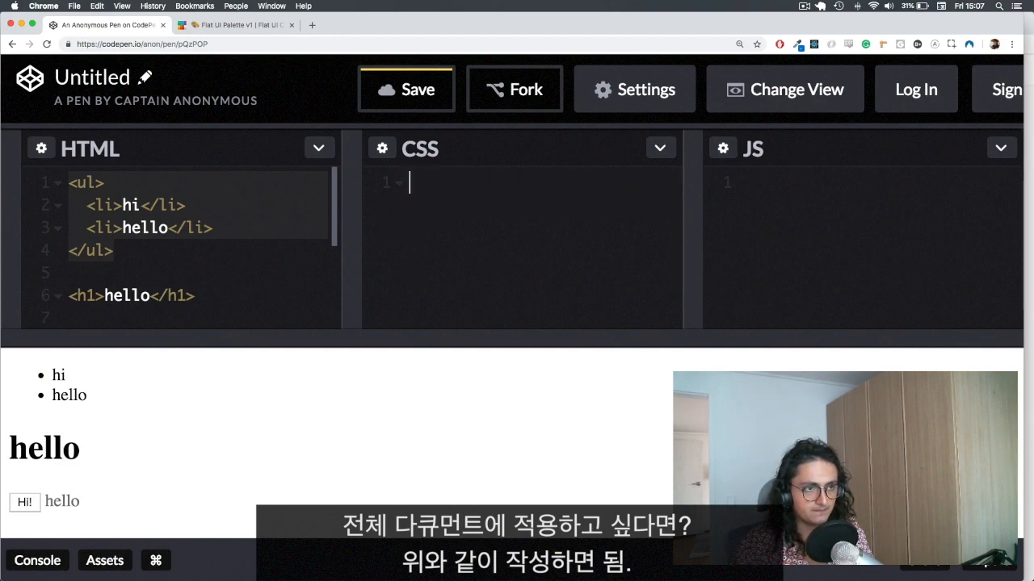
Step: Write body > * { all:unset; } and check the preview, then type test text over the selected button tag
{"action": "type", "text": "body >"}
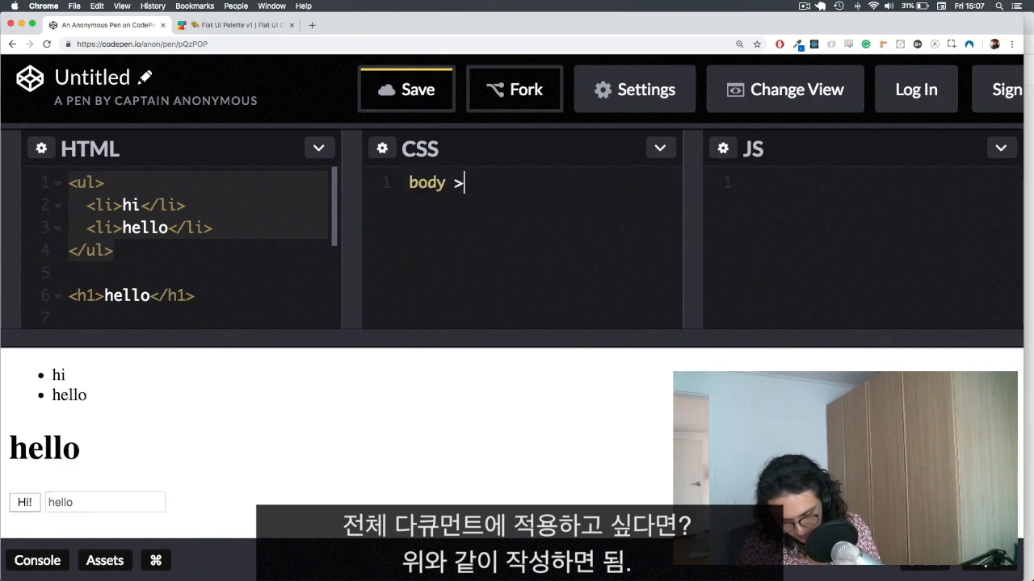
{"action": "type", "text": "* {"}
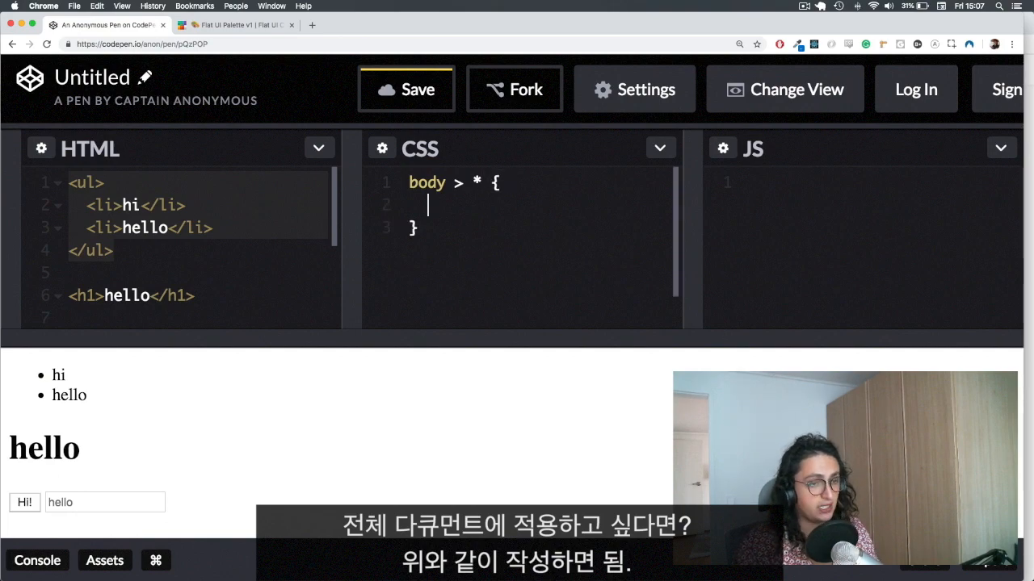
{"action": "type", "text": "all:"}
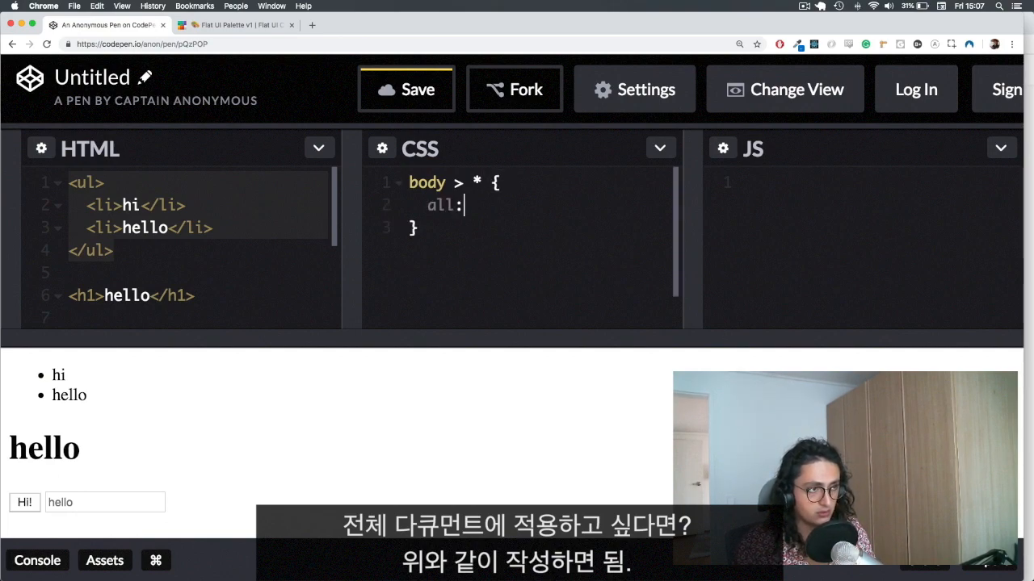
{"action": "type", "text": "unset;"}
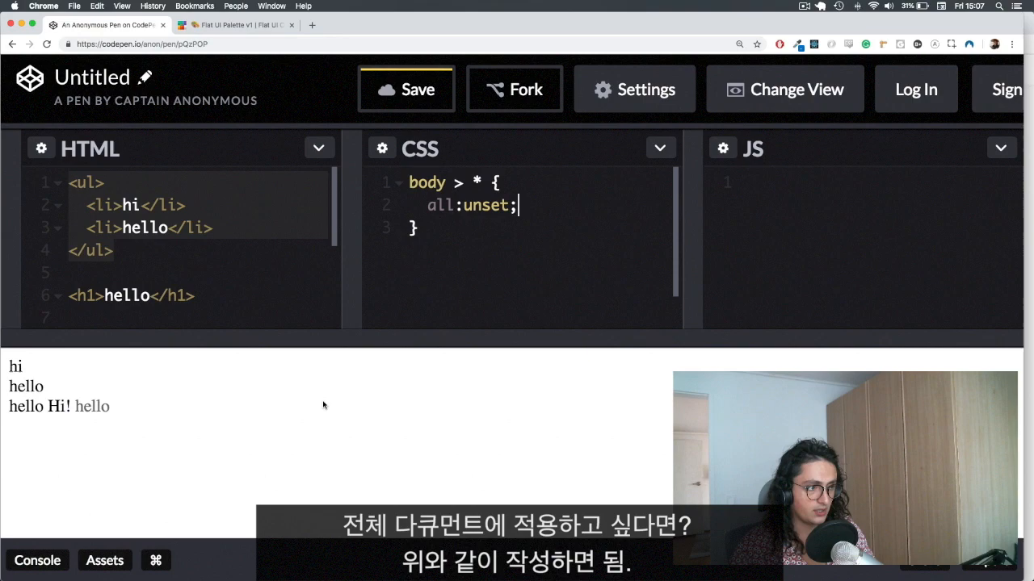
{"action": "scroll", "scroll_direction": "down", "scroll_amount": 3}
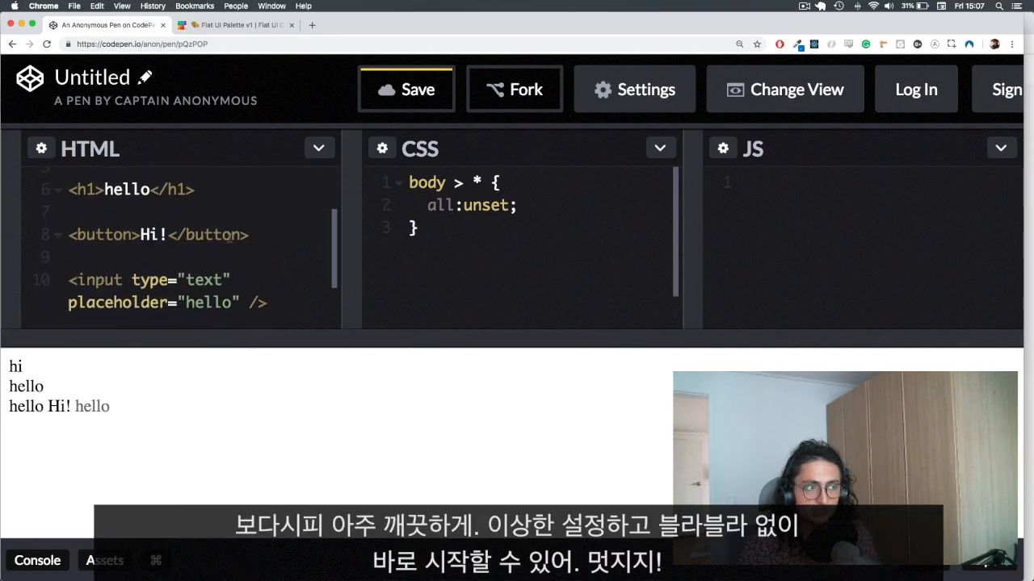
{"action": "double_click", "coordinate": [25, 407]}
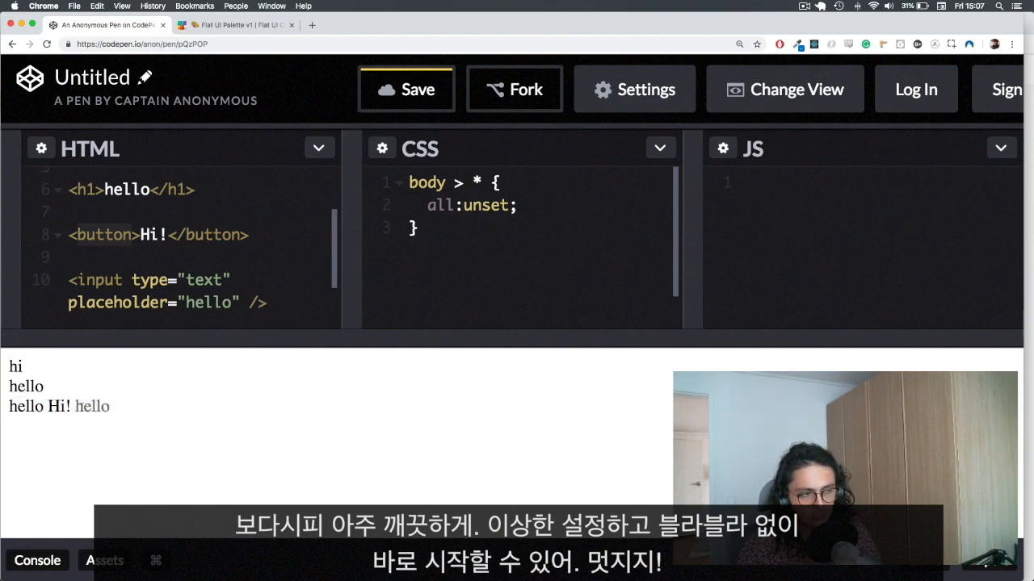
{"action": "type", "text": "jfkjkjgkrjtkrjkrtjrkjtrjx"}
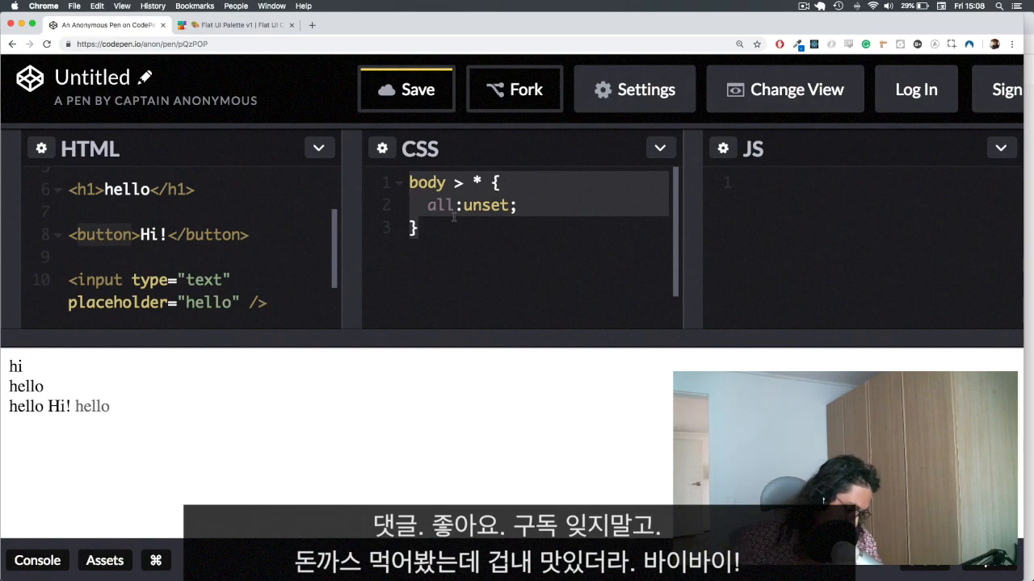
{"action": "left_click", "coordinate": [234, 25]}
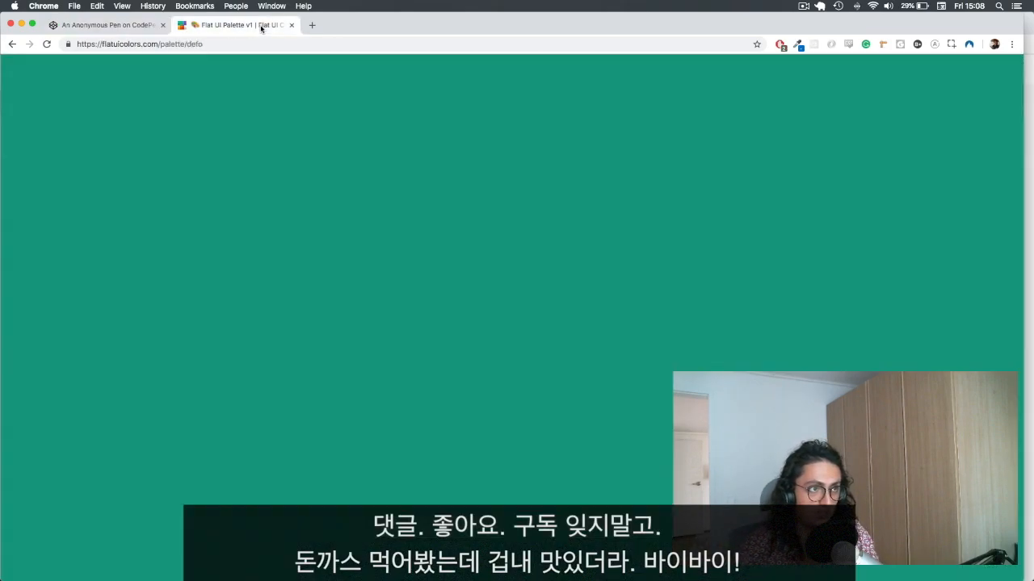
{"action": "left_click", "coordinate": [105, 26]}
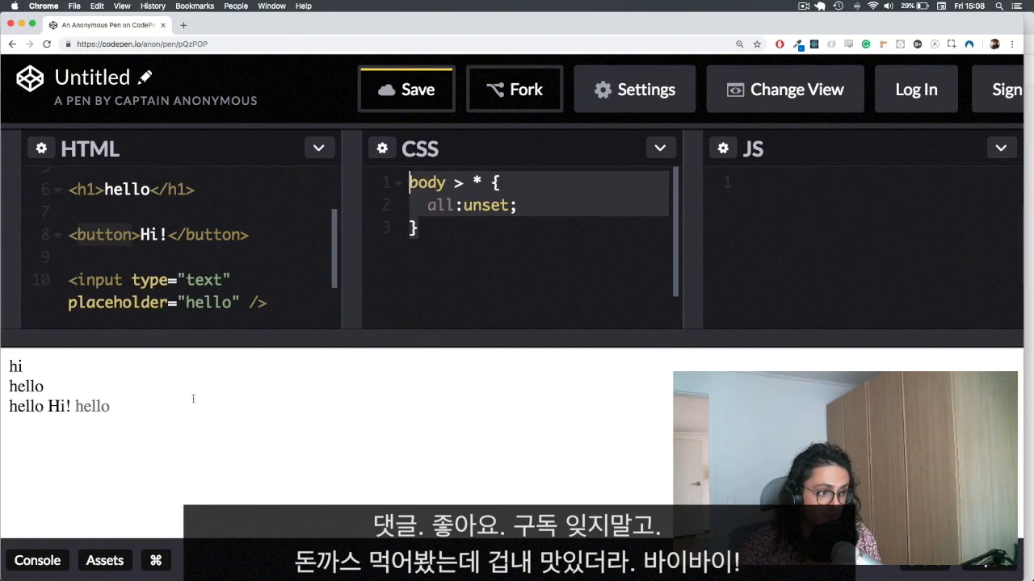